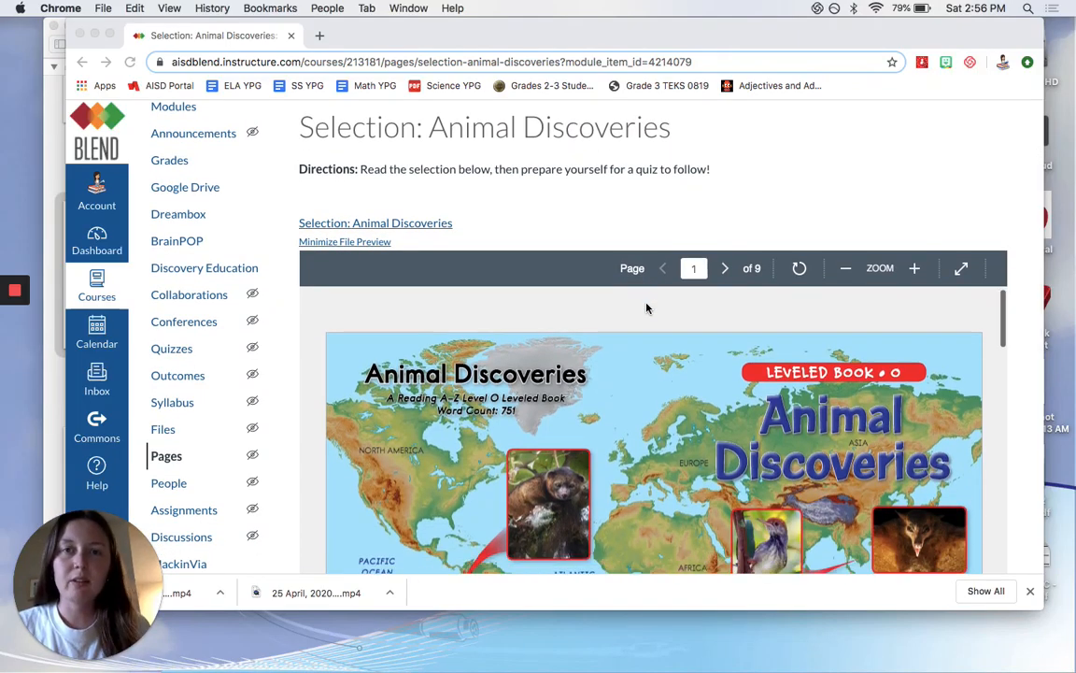
- Scroll the embedded Animal Discoveries PDF down to the Hiding in Plain View page
scroll(down, 3)
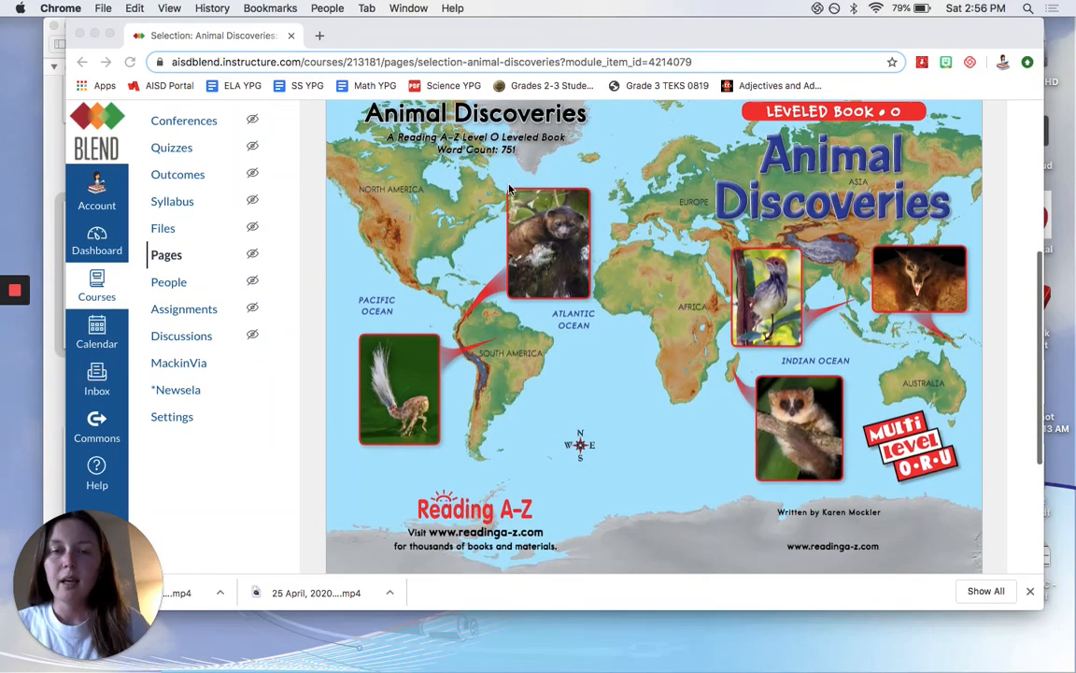
scroll(down, 3)
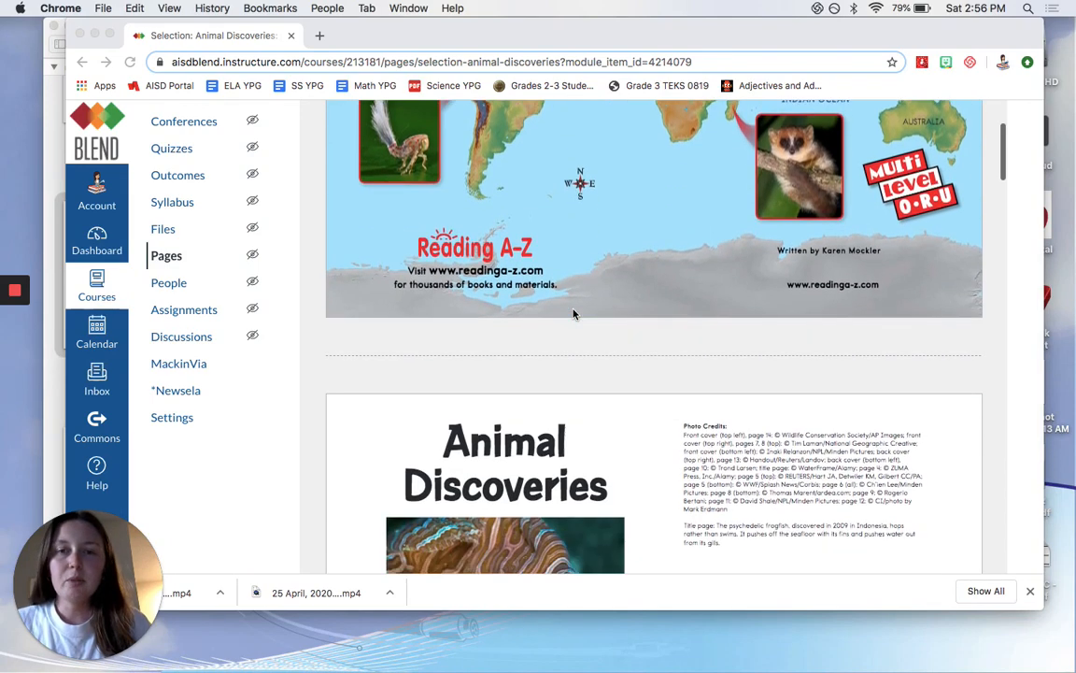
scroll(down, 3)
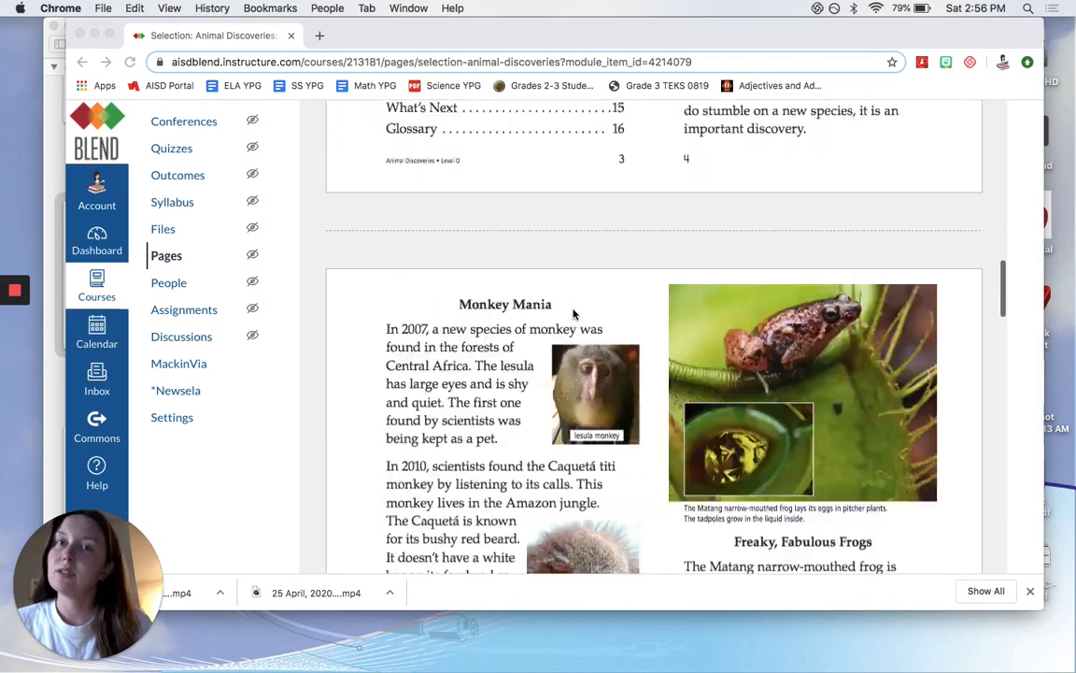
scroll(down, 3)
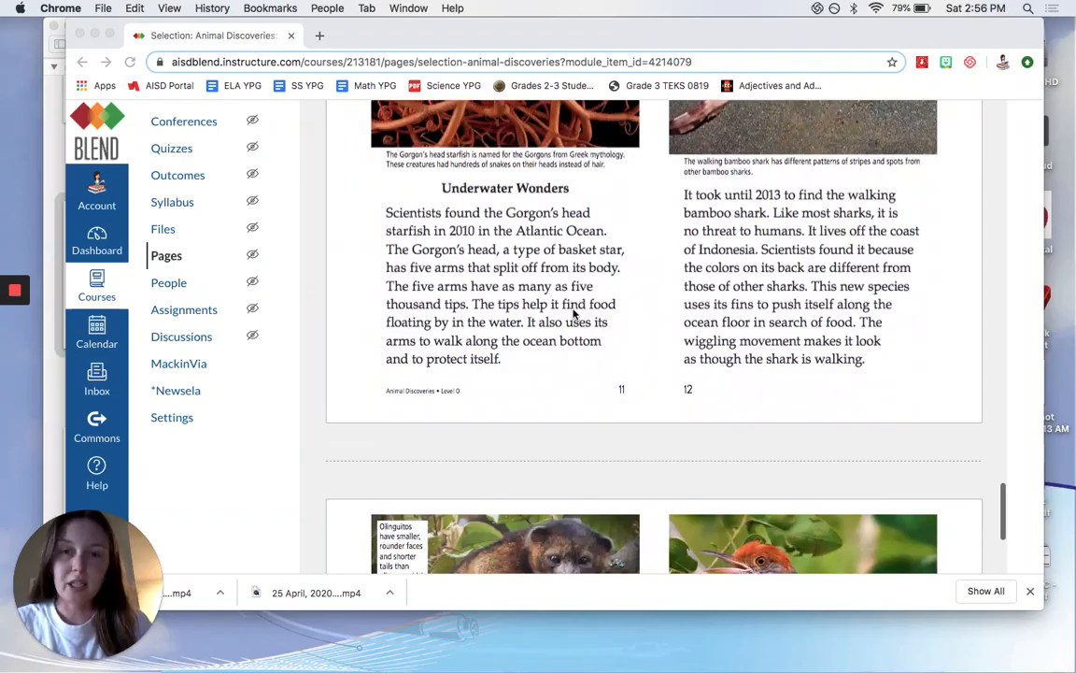
scroll(down, 3)
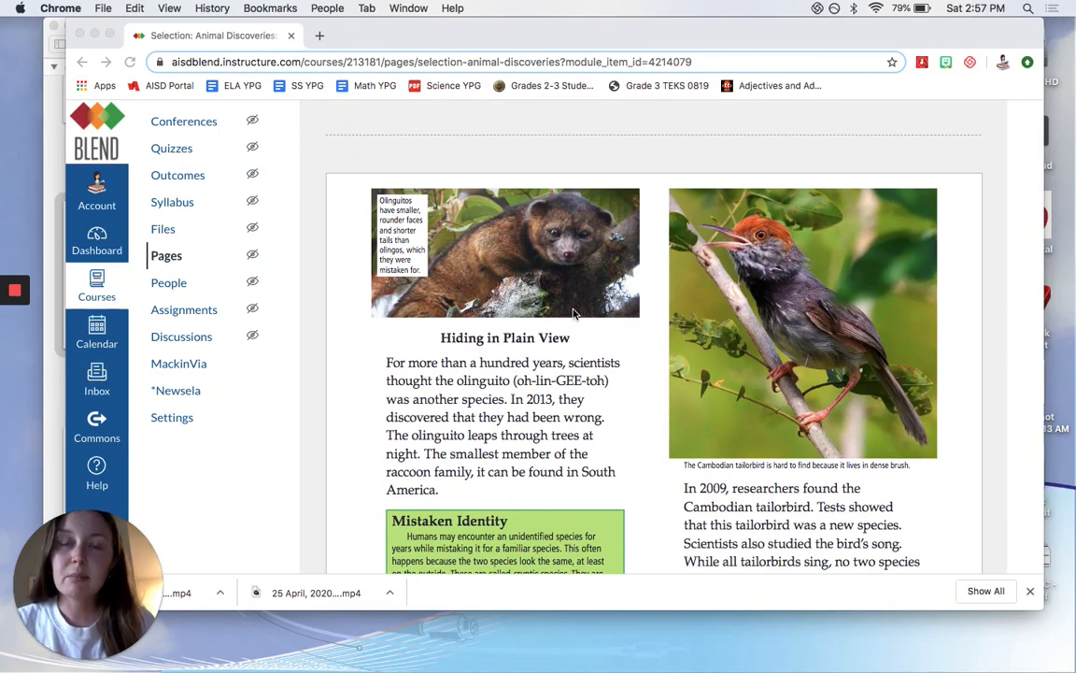
scroll(down, 3)
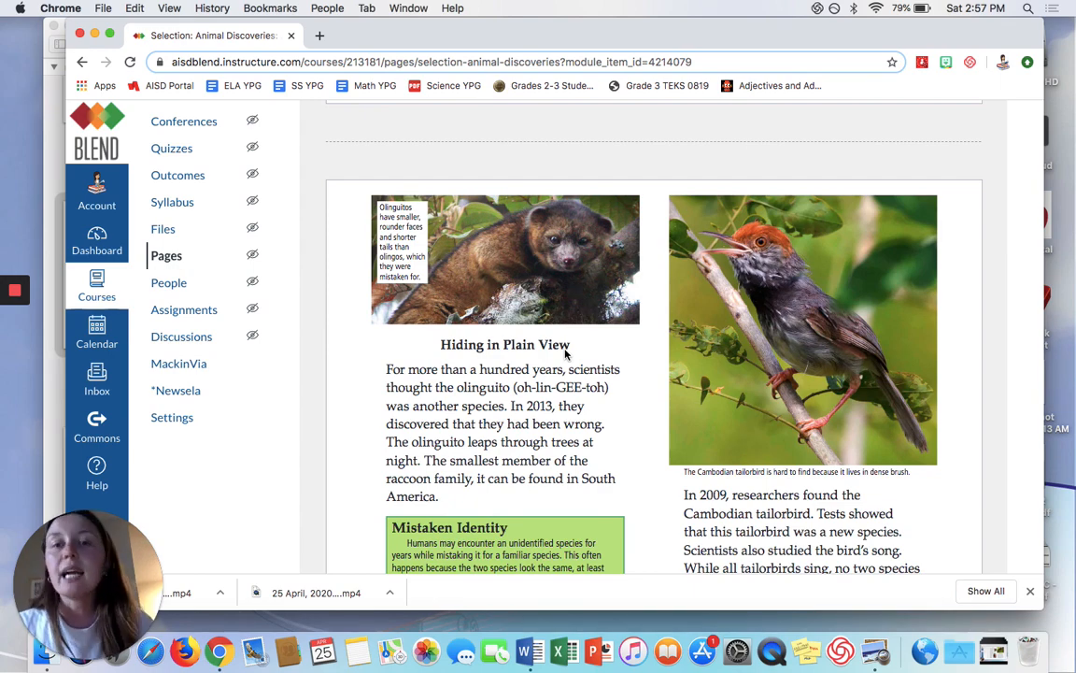
scroll(down, 3)
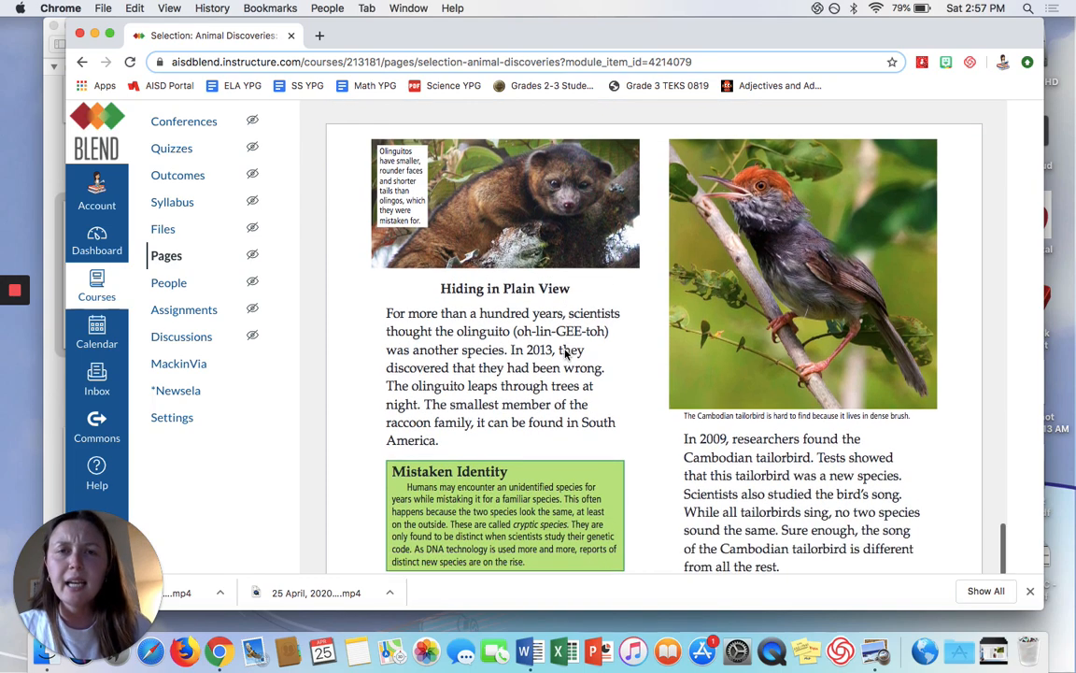
scroll(down, 3)
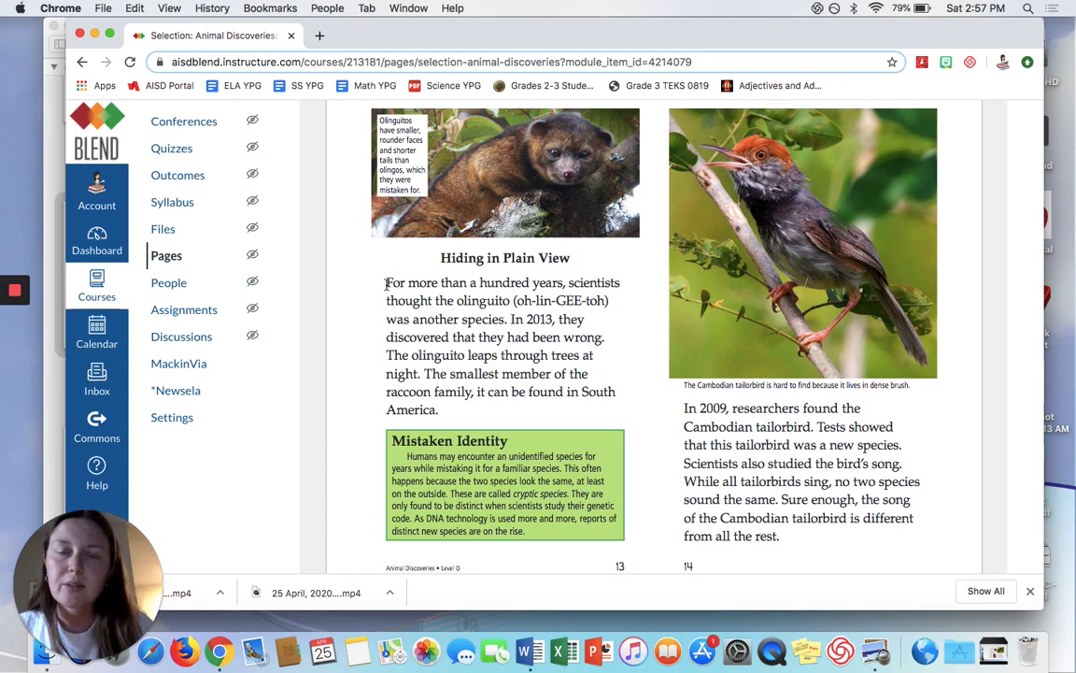
- Highlight the olinguito opening paragraph line by line through 'South America', then clear the marking
drag(385, 282, 501, 299)
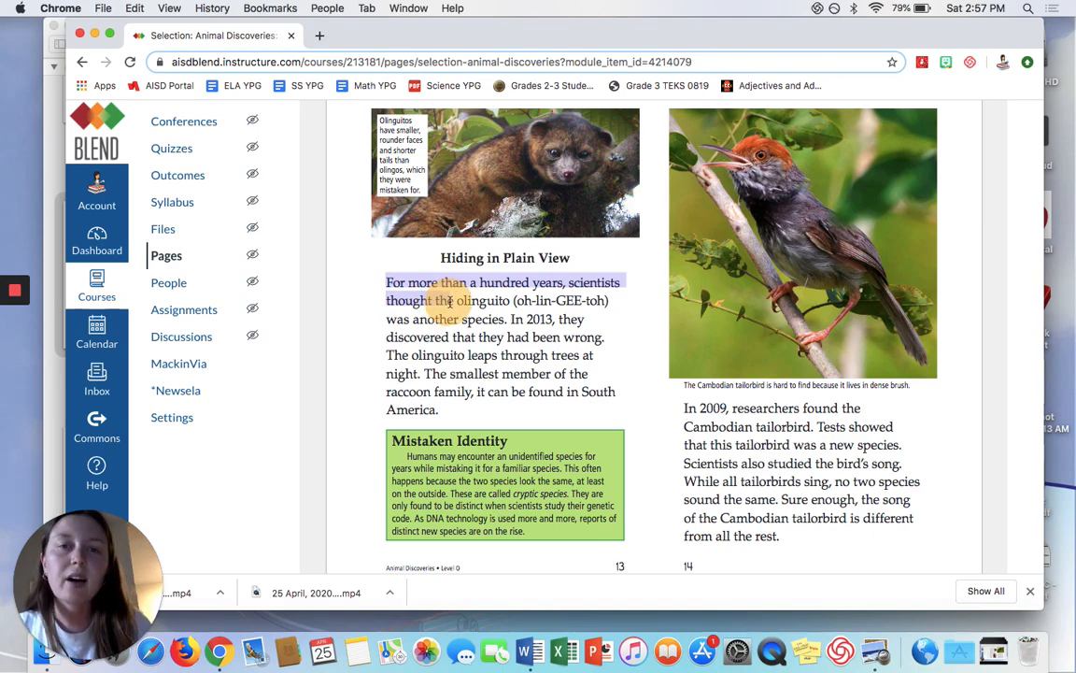
drag(430, 299, 608, 307)
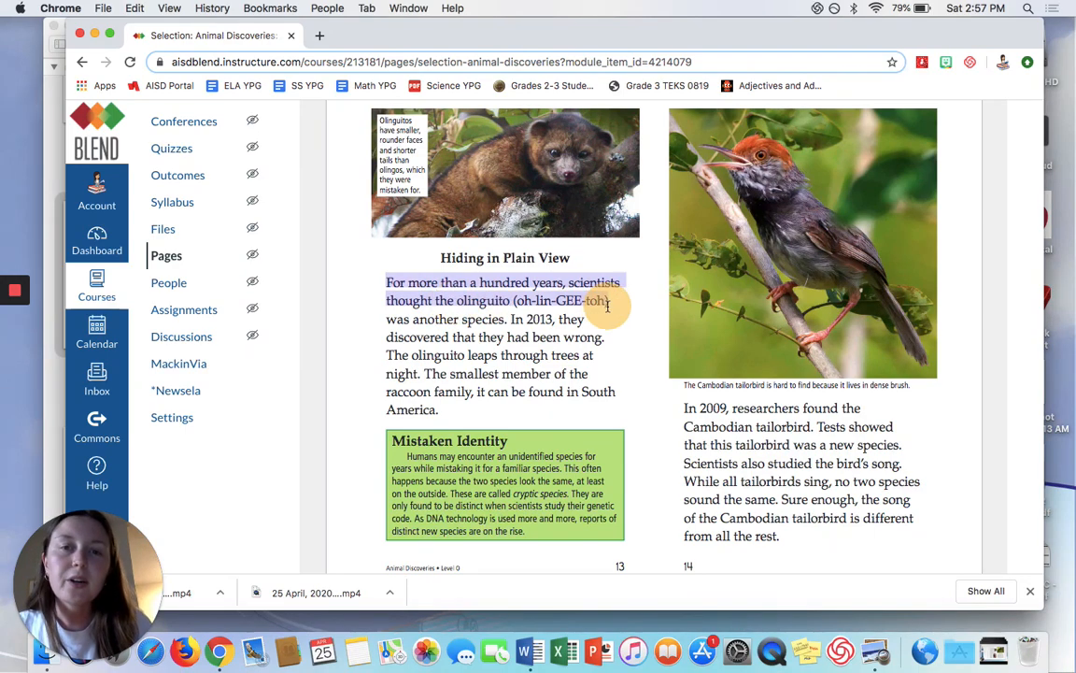
drag(607, 302, 552, 336)
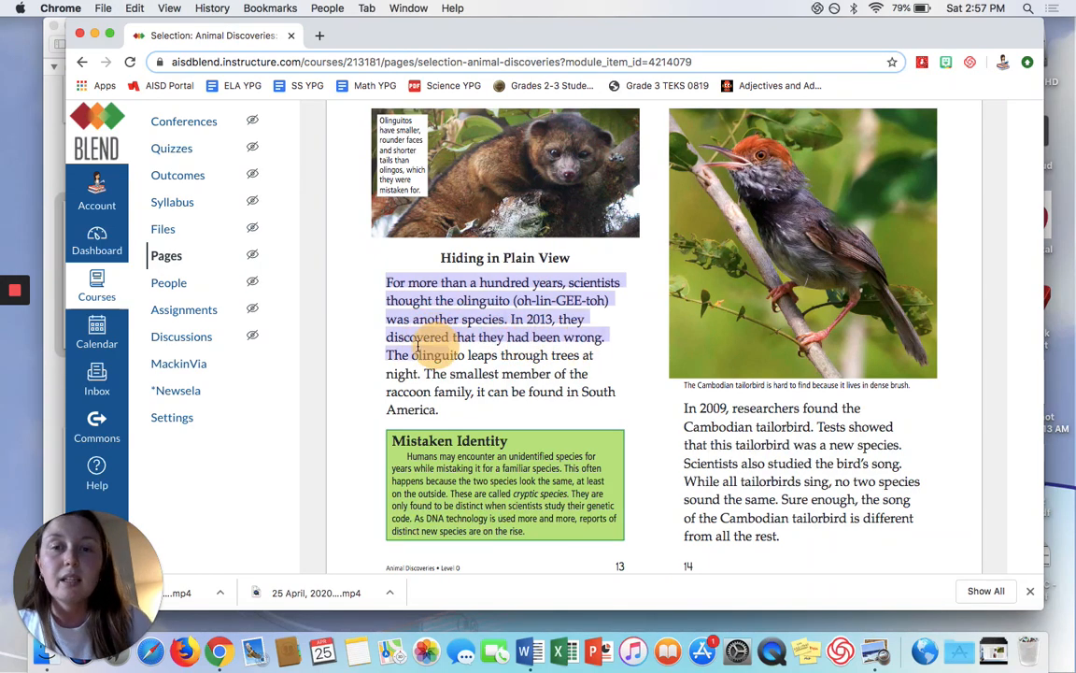
drag(415, 336, 523, 374)
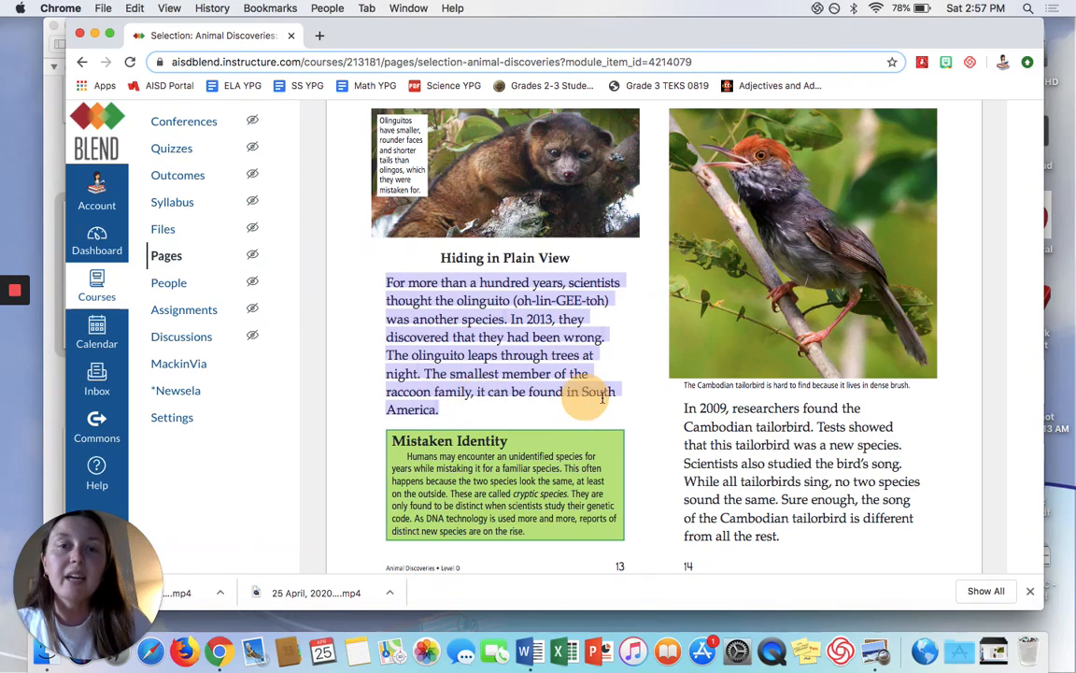
click(452, 409)
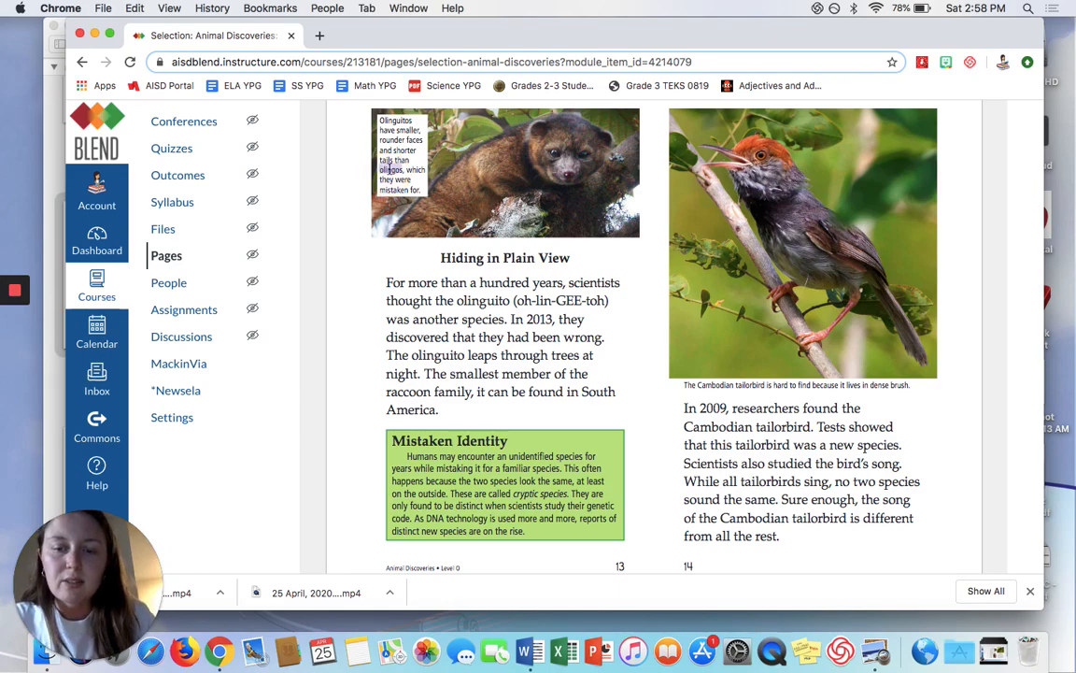
- Search Google images for olingos, browse the results, and return to the Canvas book page
click(498, 35)
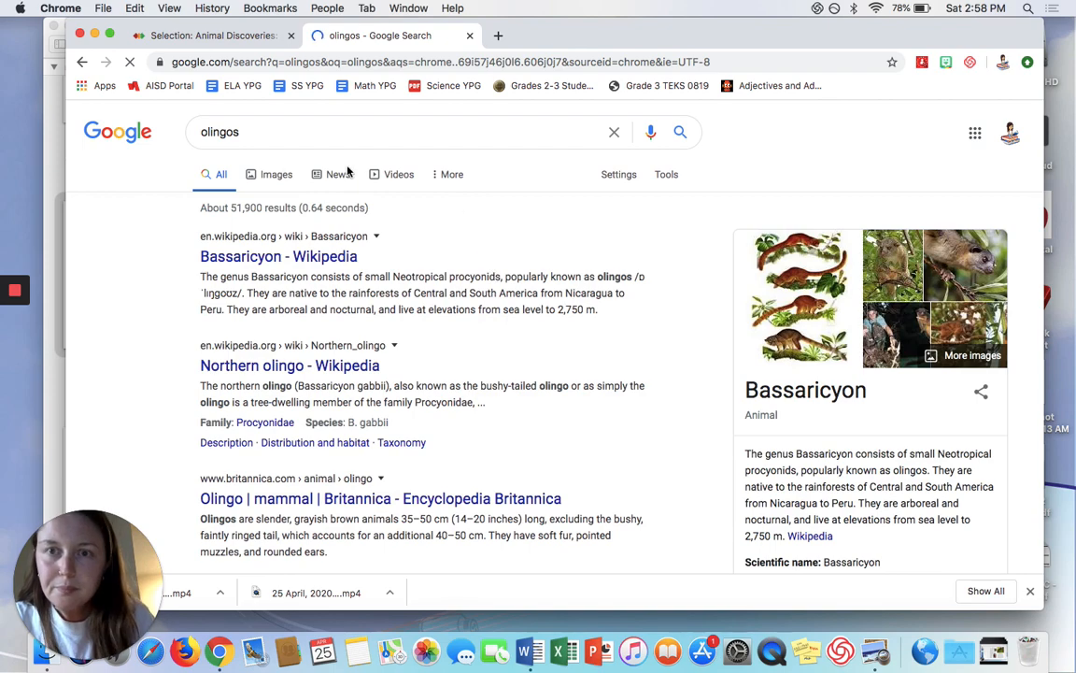
click(276, 174)
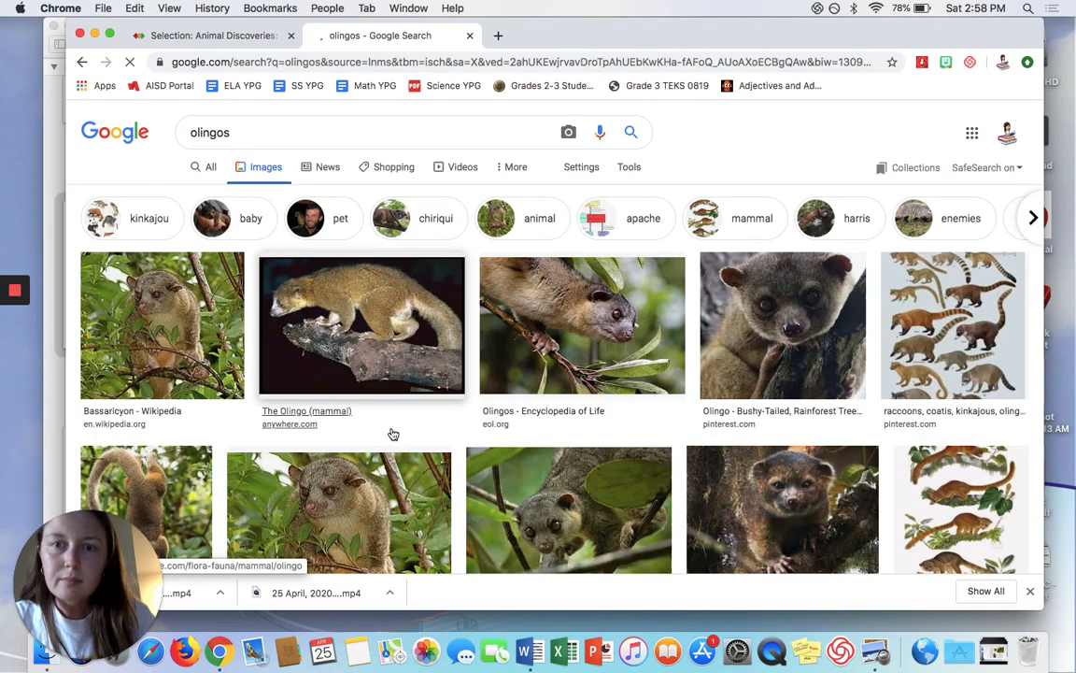
scroll(down, 3)
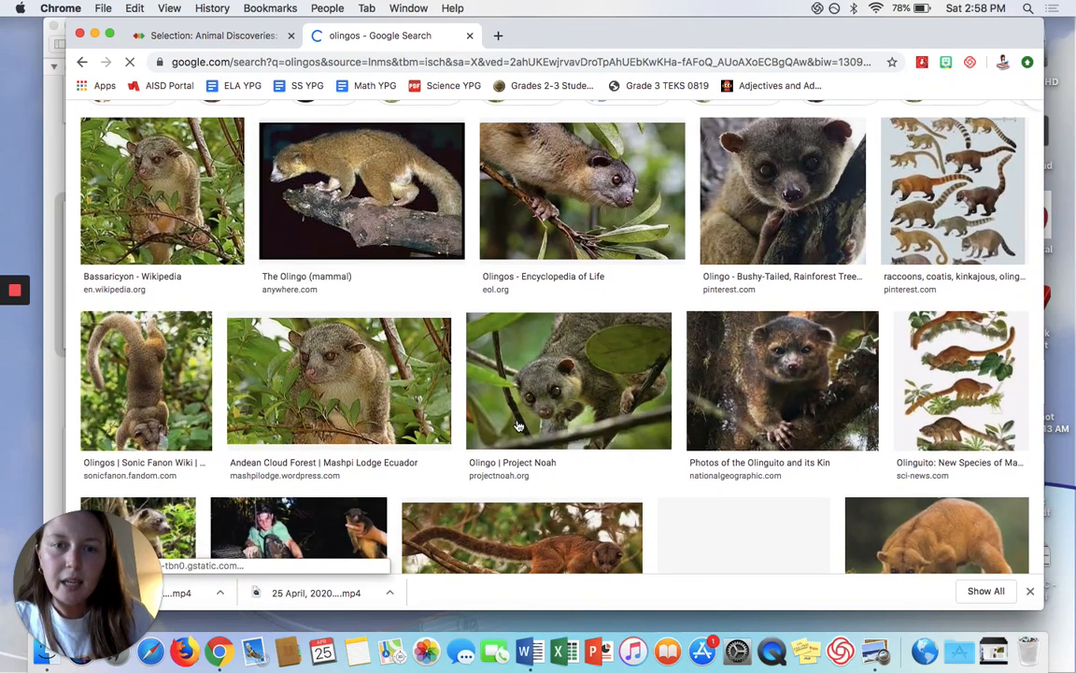
click(210, 35)
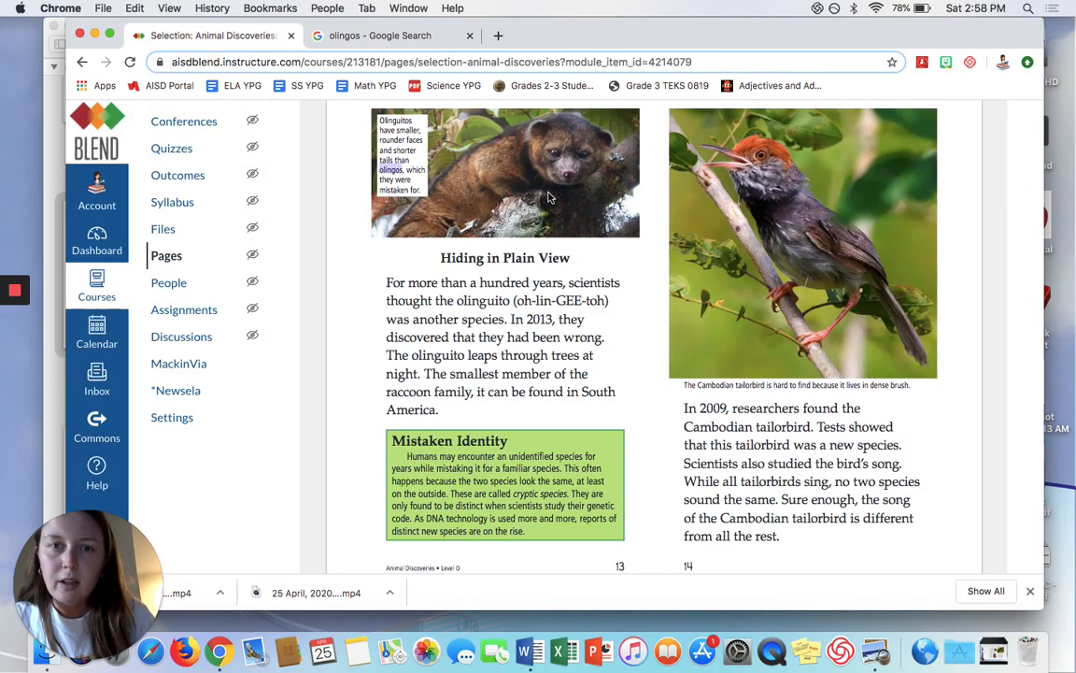
mouse_move(574, 232)
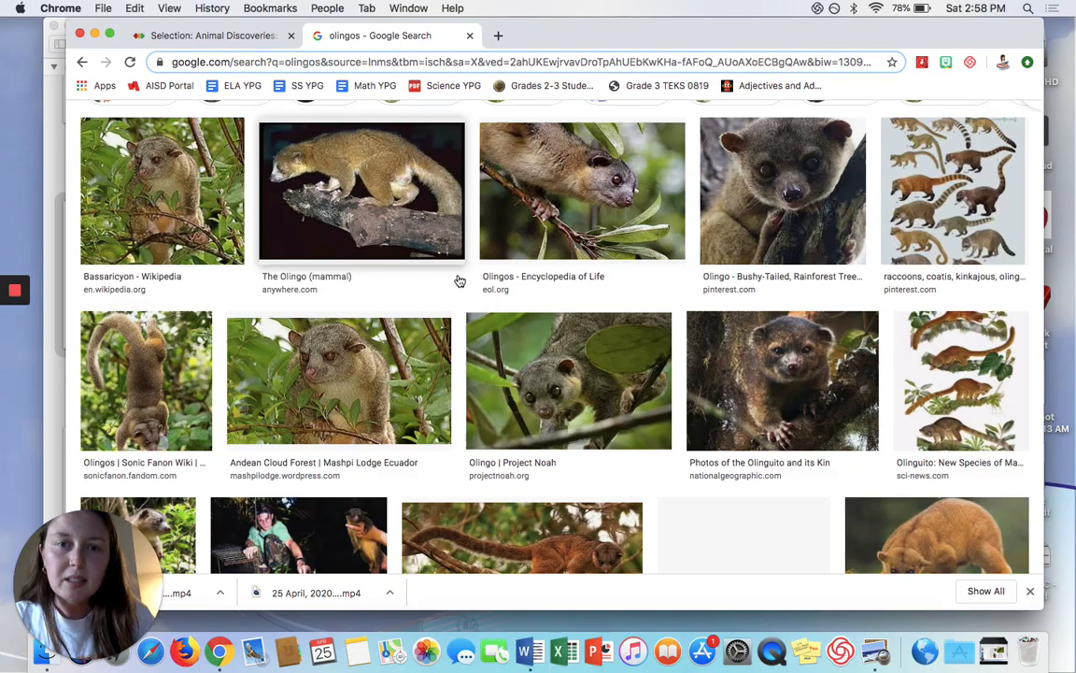
mouse_move(463, 332)
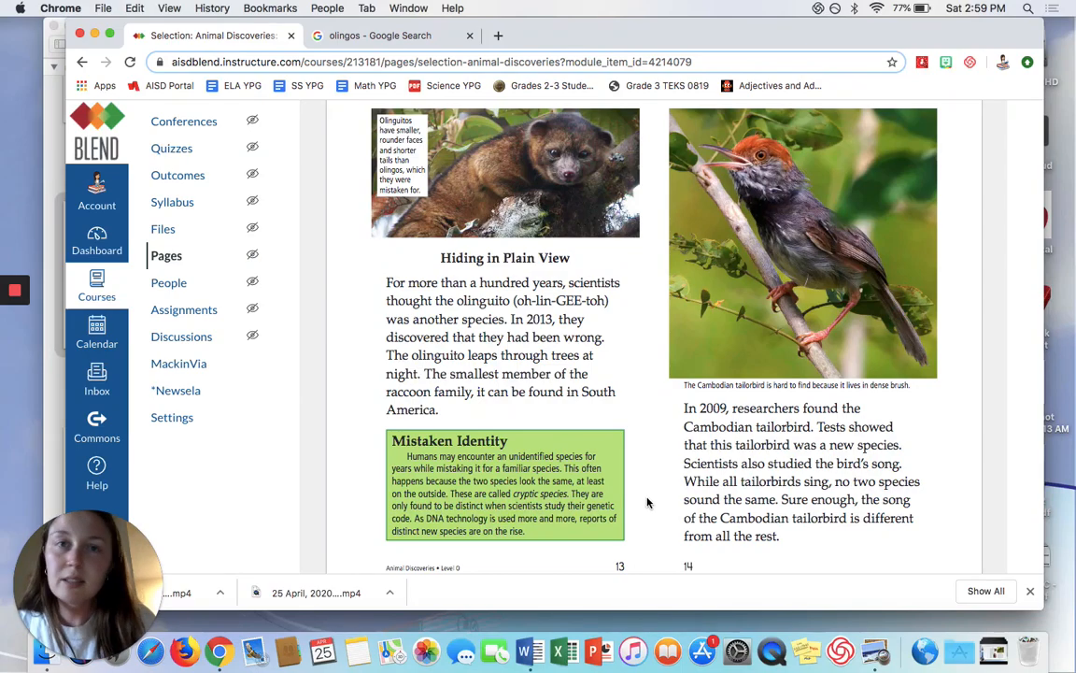
- Scroll down slightly on page 13 to show the bottoms of both pages
scroll(down, 3)
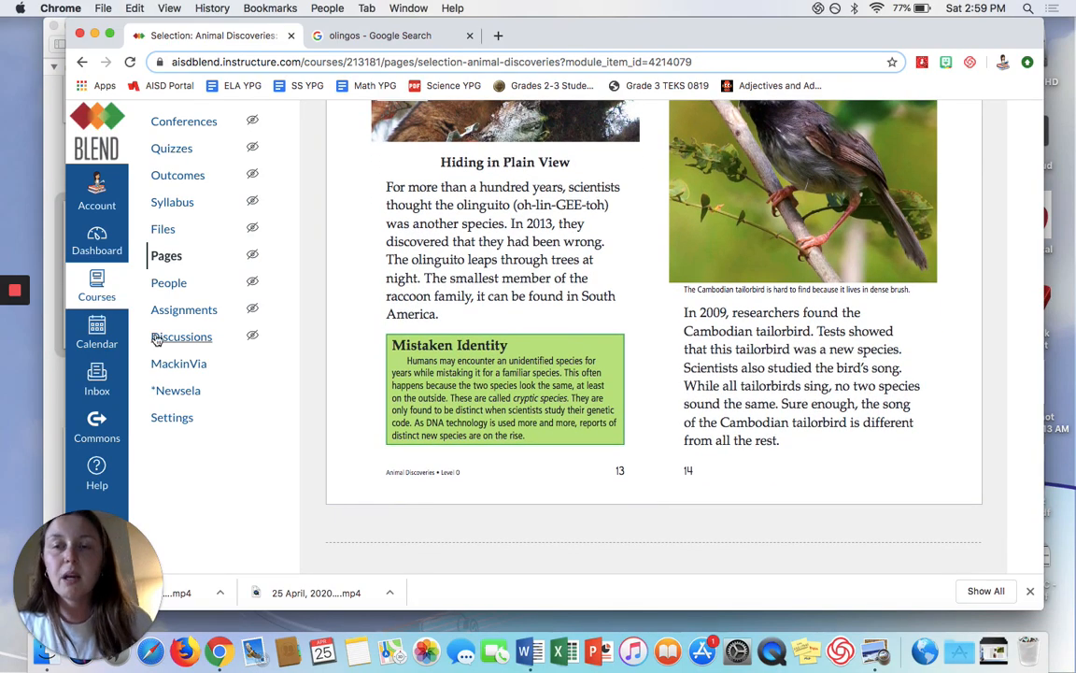